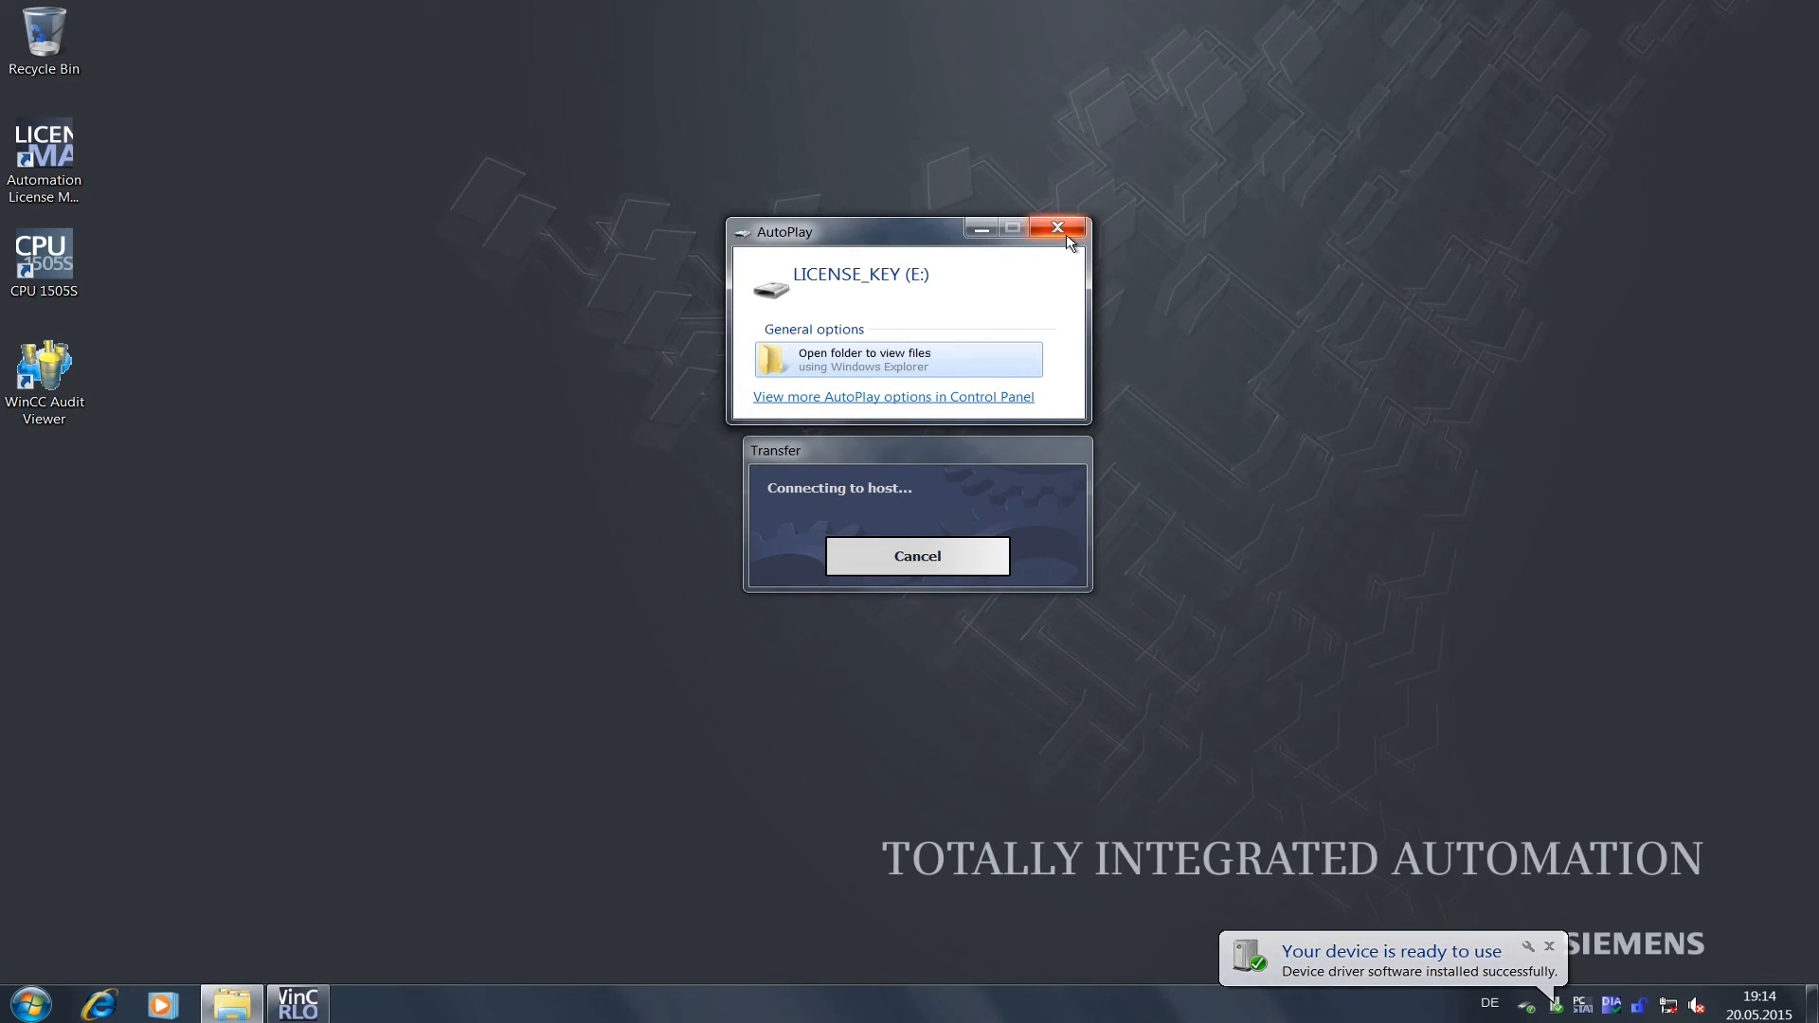
# Close the AutoPlay prompt for the LICENSE_KEY USB drive
pyautogui.click(1054, 227)
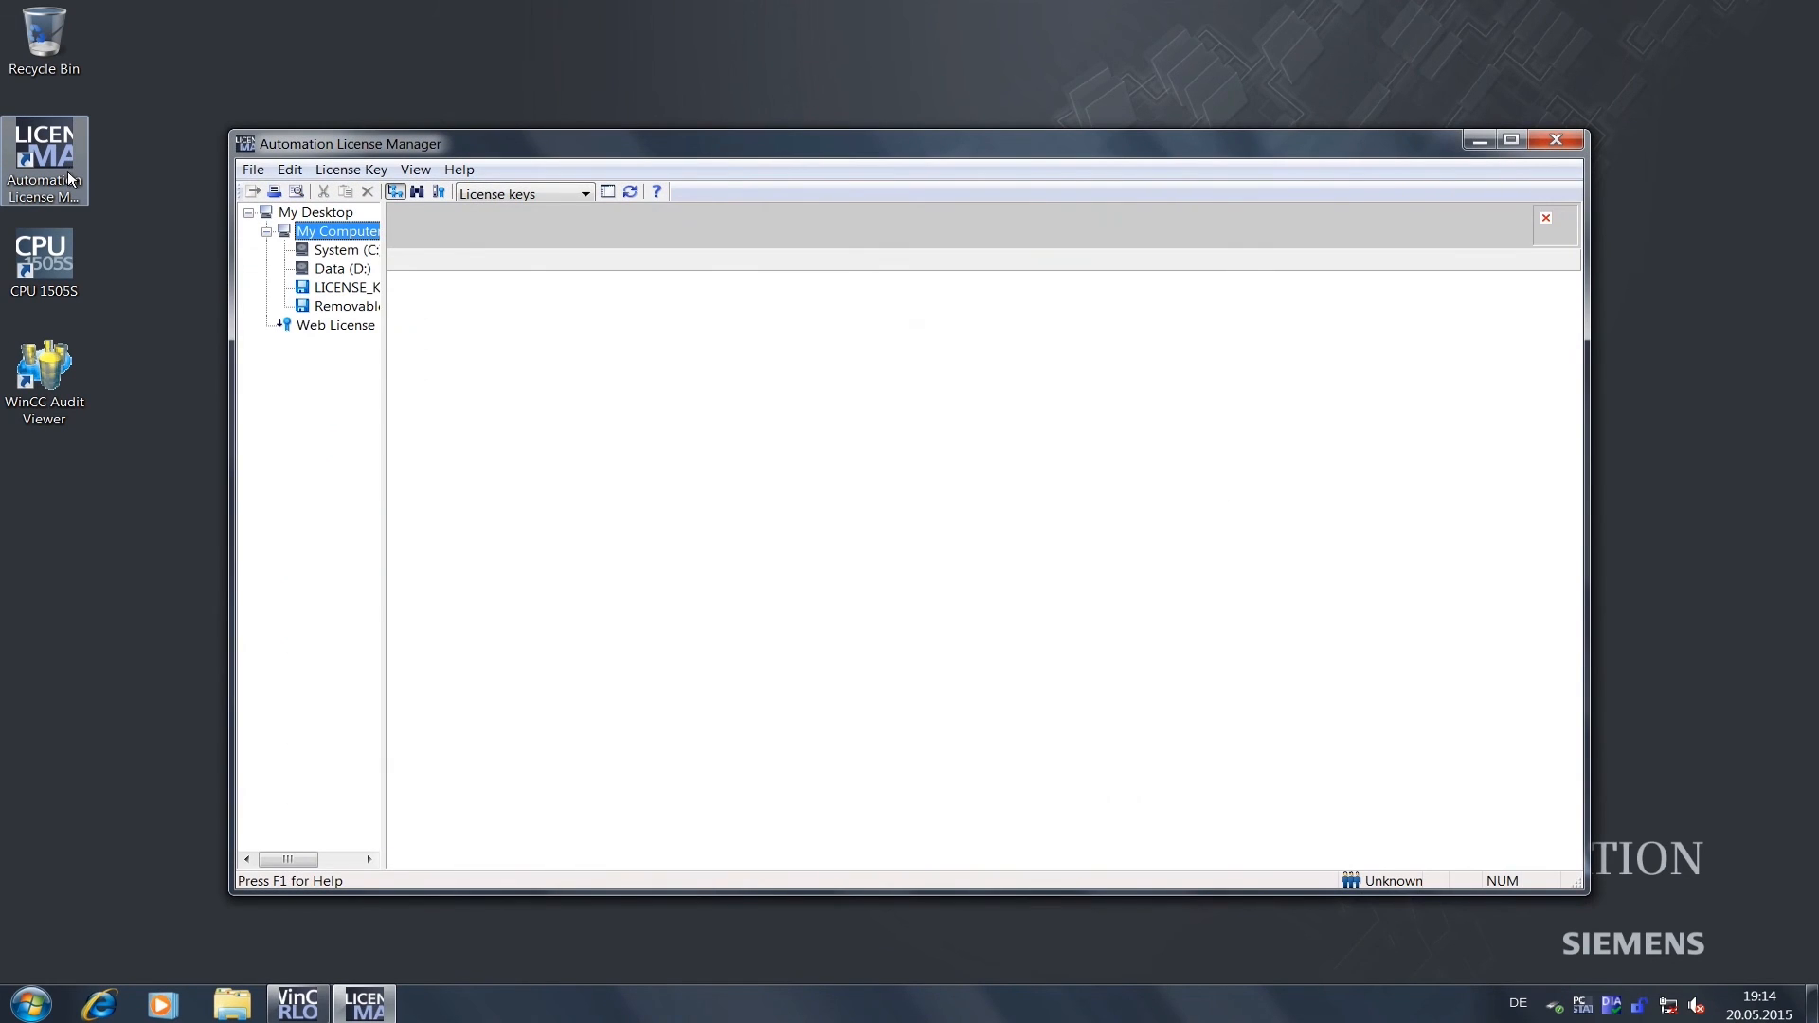
# Widen the My Computer drive tree and show the four license keys on LICENSE_KEY (E:)
pyautogui.click(335, 229)
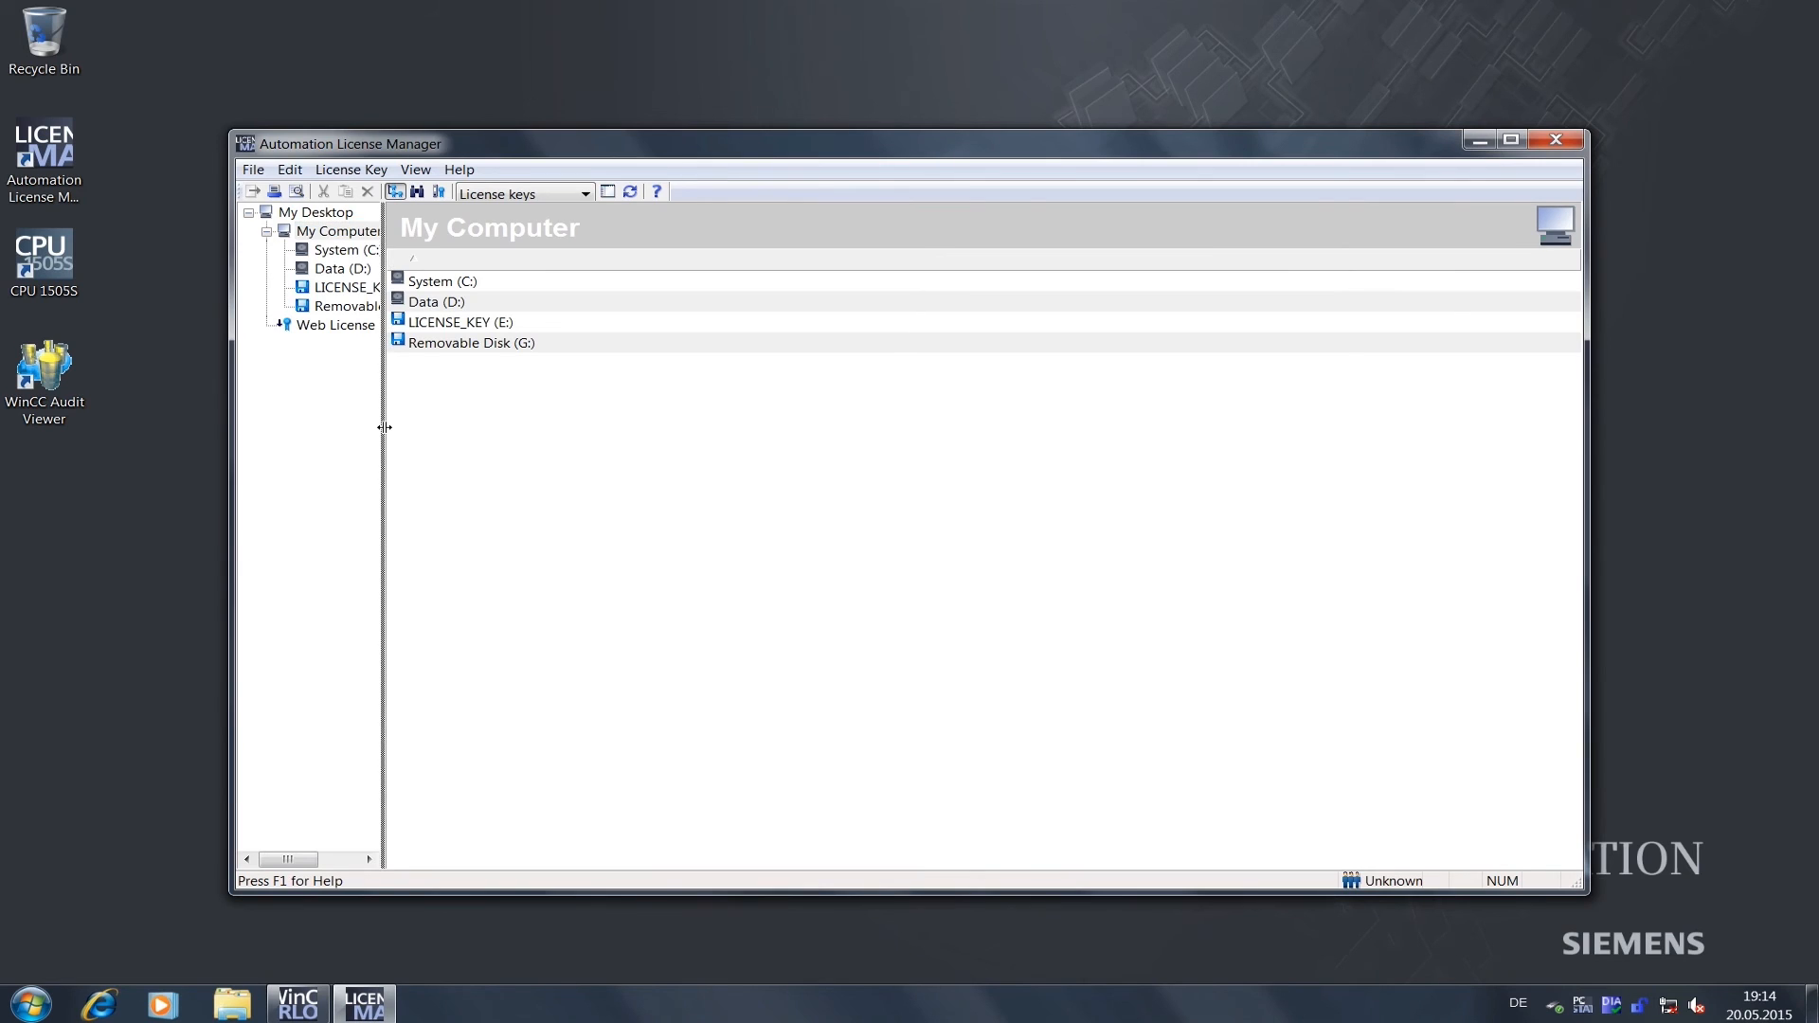
pyautogui.moveTo(385, 427); pyautogui.dragTo(492, 439)
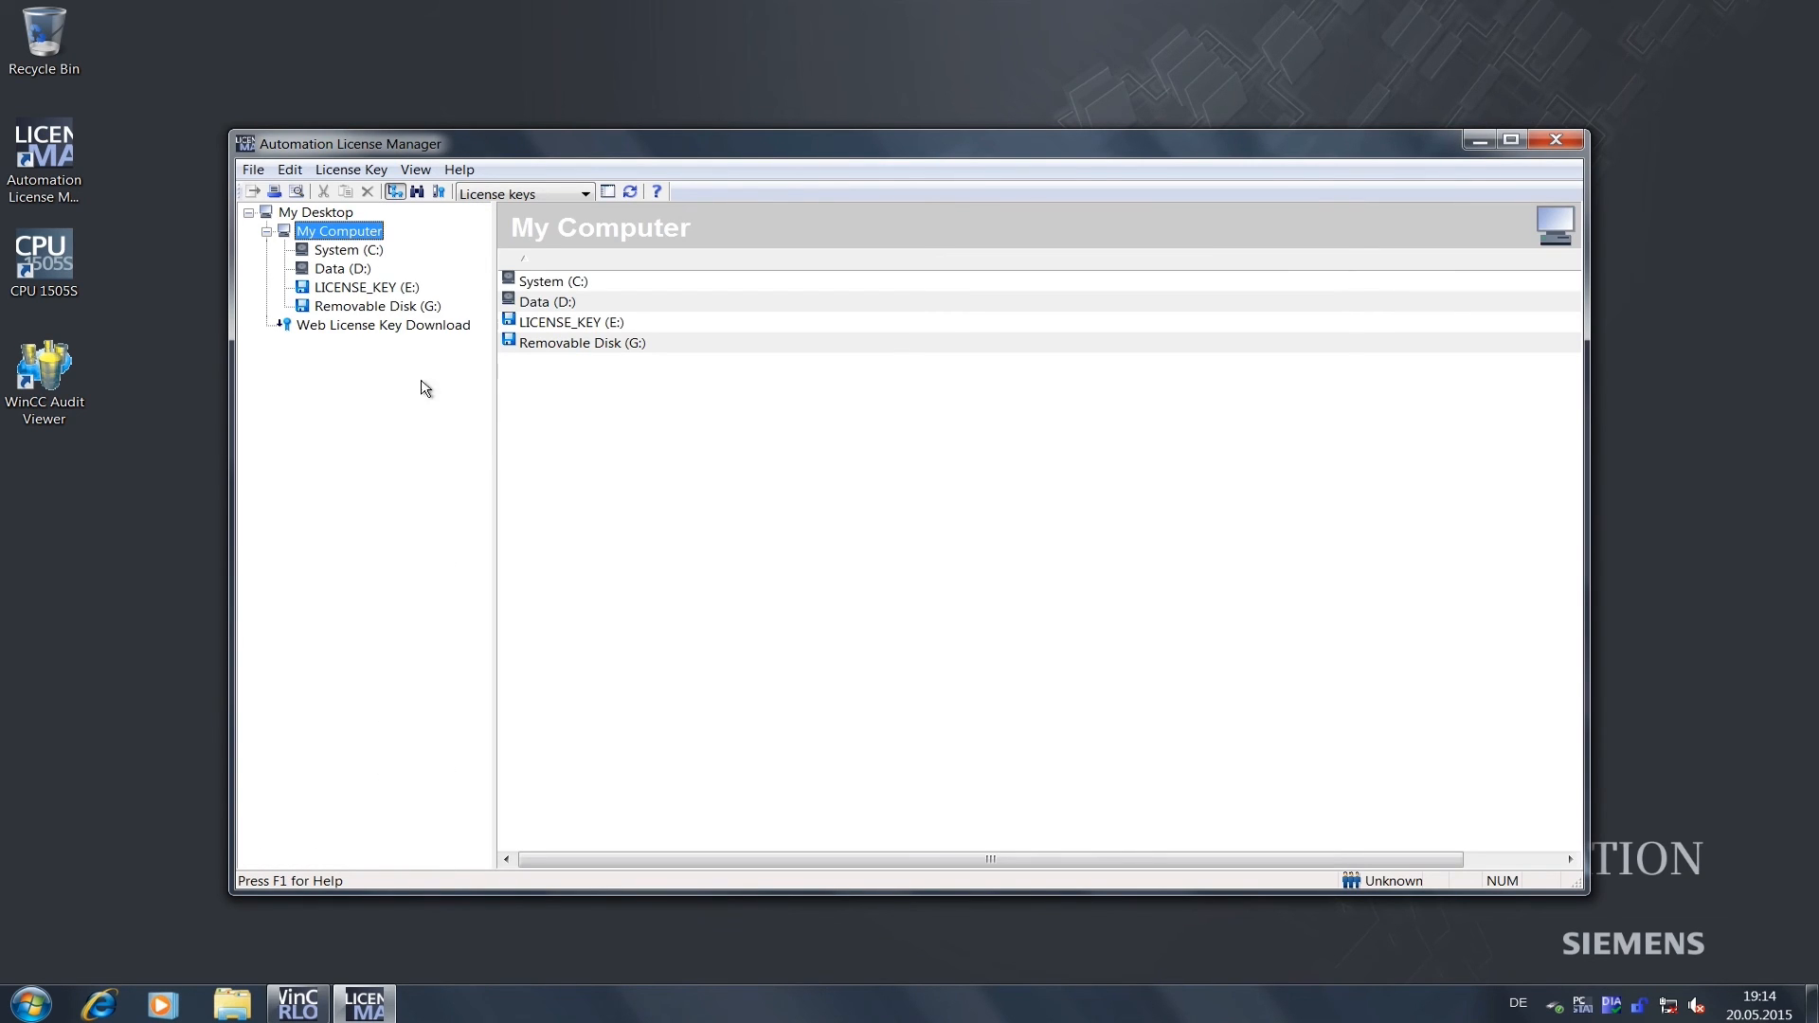
pyautogui.moveTo(383, 288)
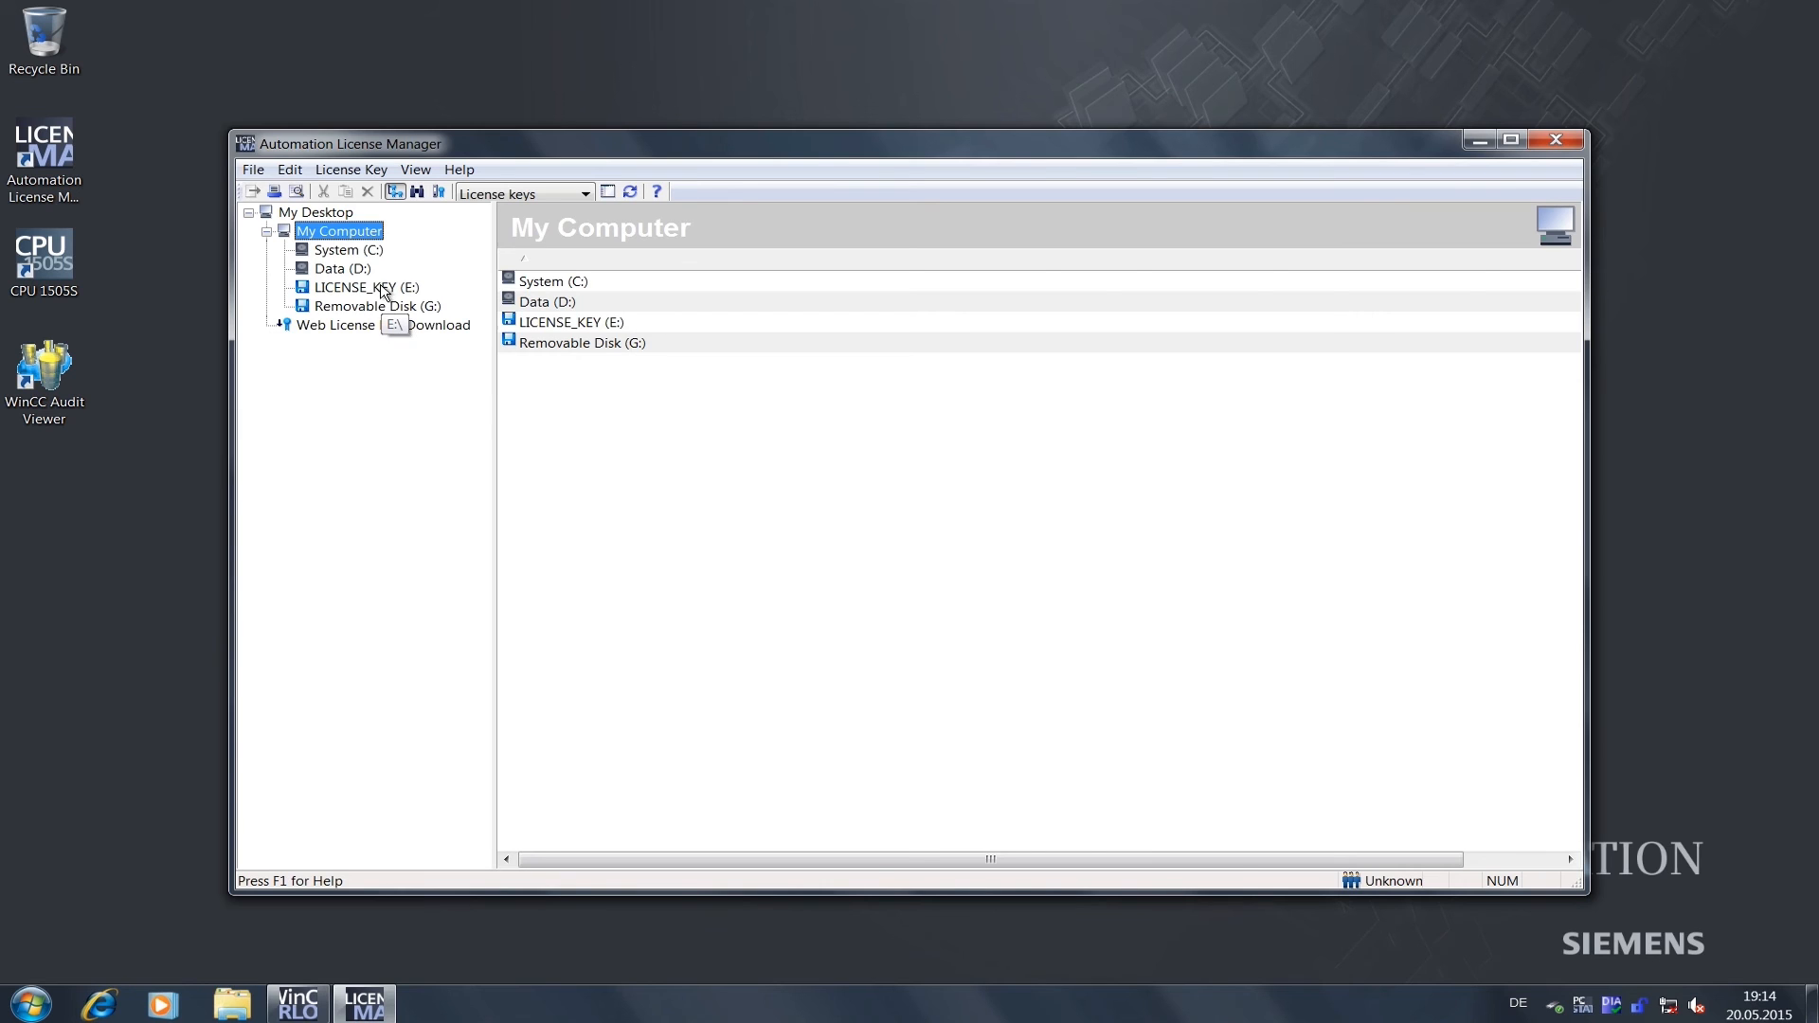
pyautogui.click(366, 286)
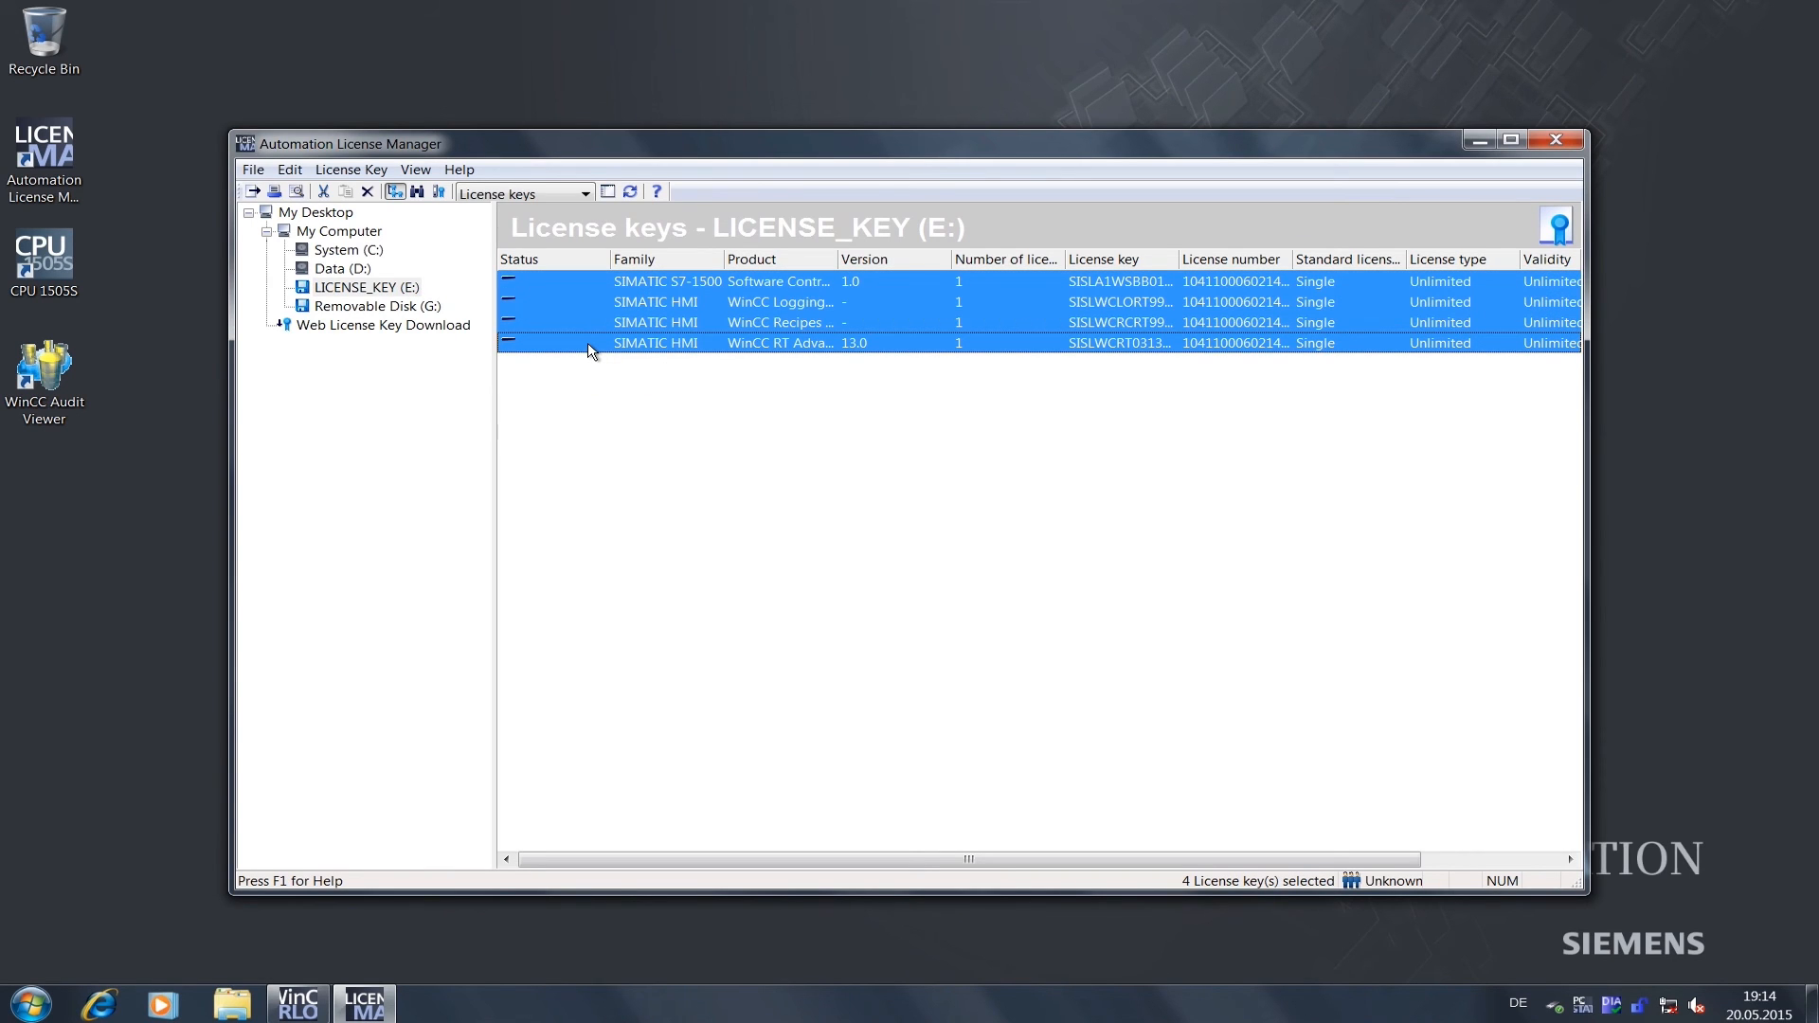
# Move the four SIMATIC license keys from LICENSE_KEY (E:) to System (C:)
pyautogui.click(347, 248)
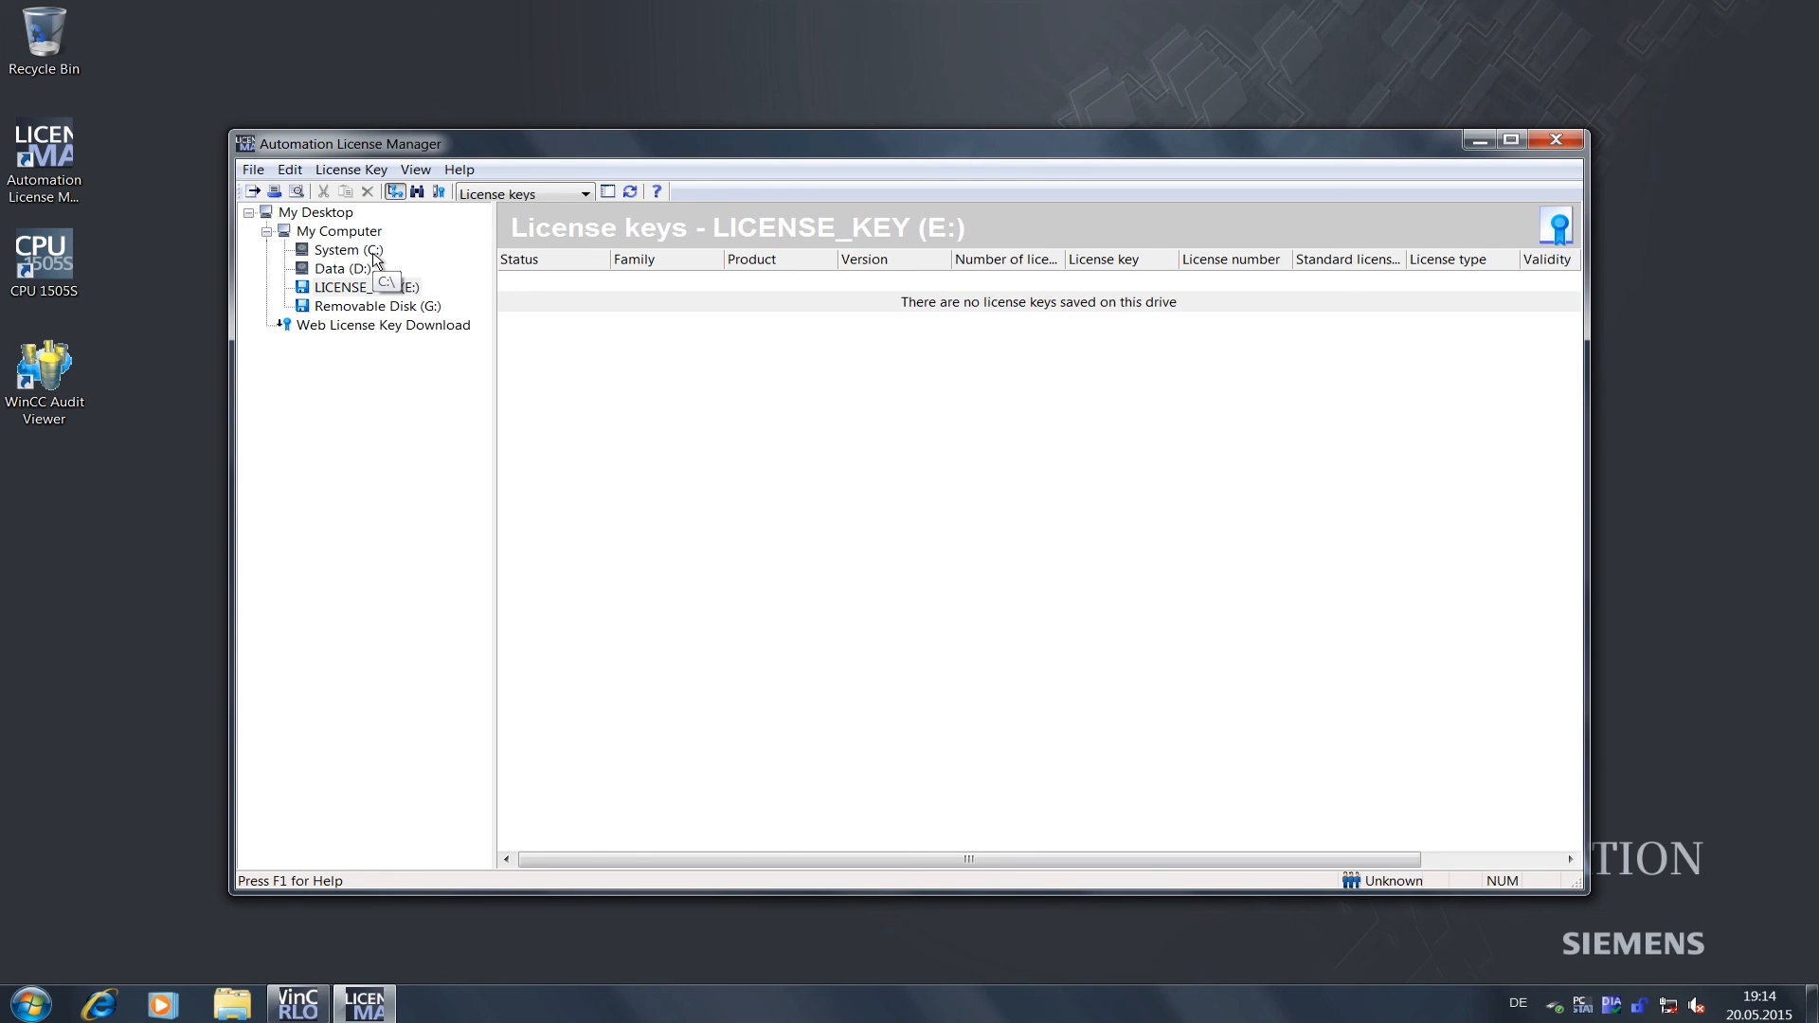
# Check that System (C:) lists the four SIMATIC keys, then close Automation License Manager
pyautogui.click(338, 250)
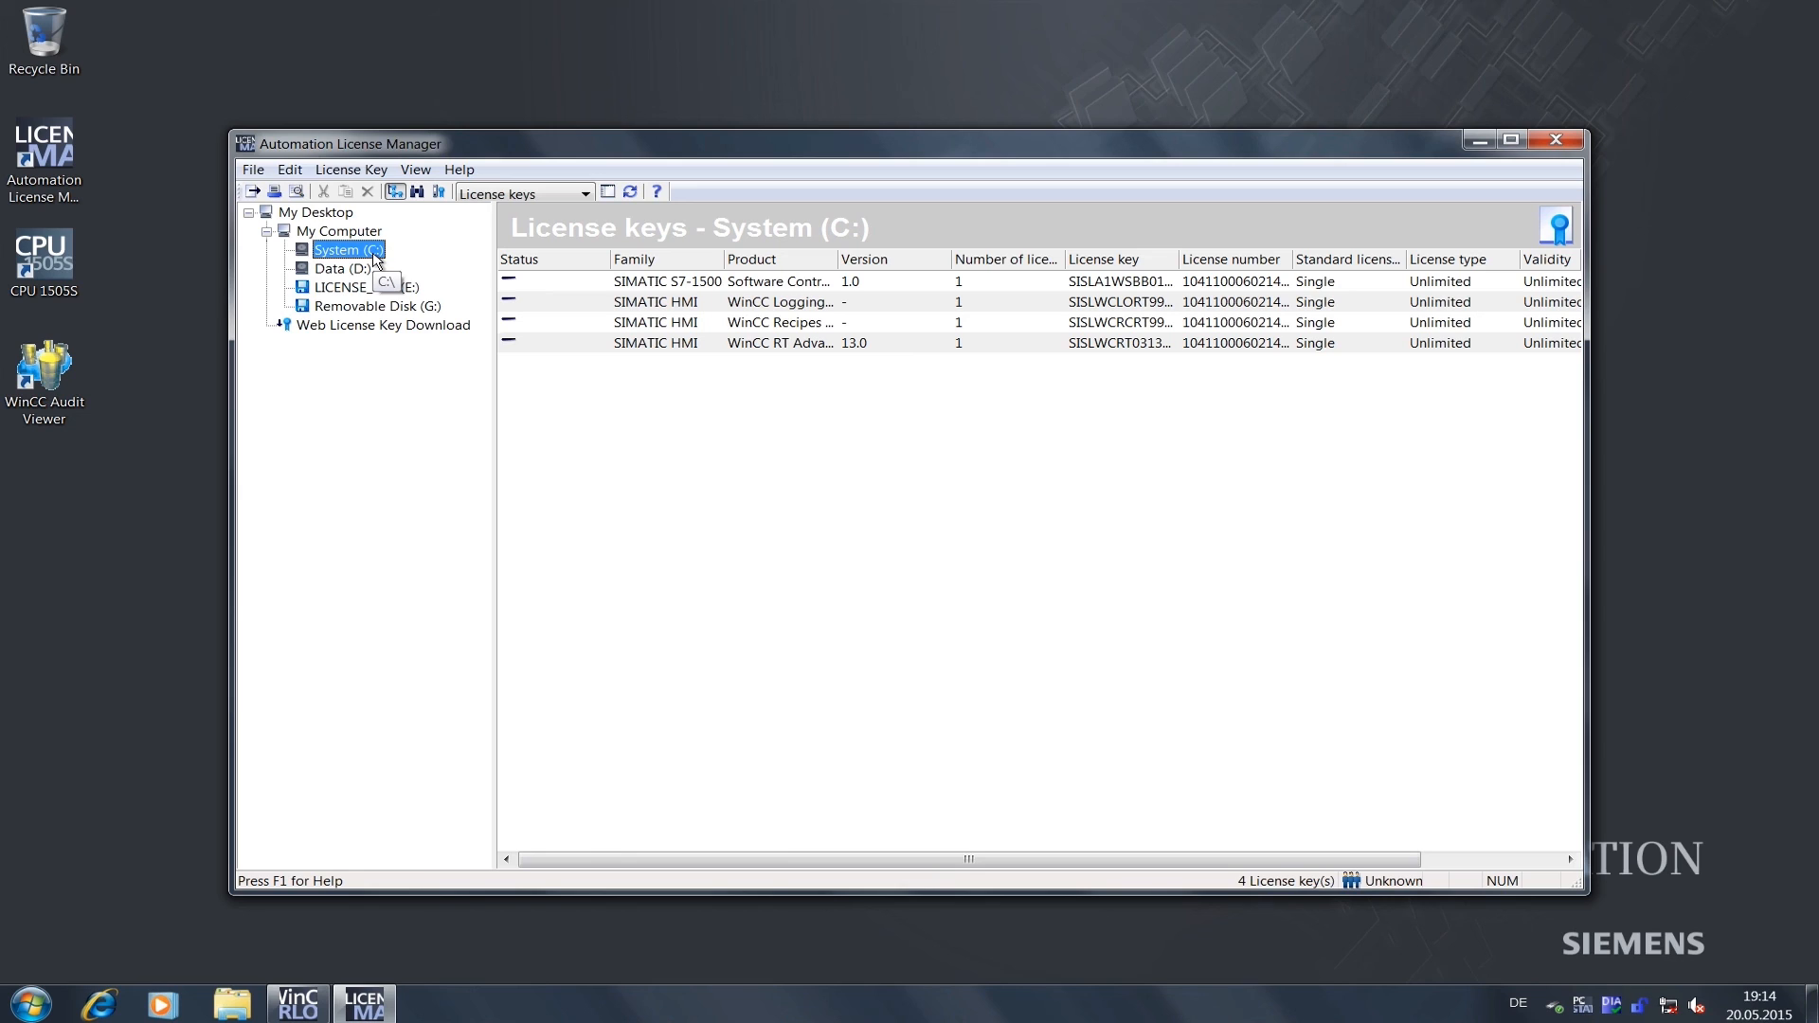
pyautogui.moveTo(813, 253)
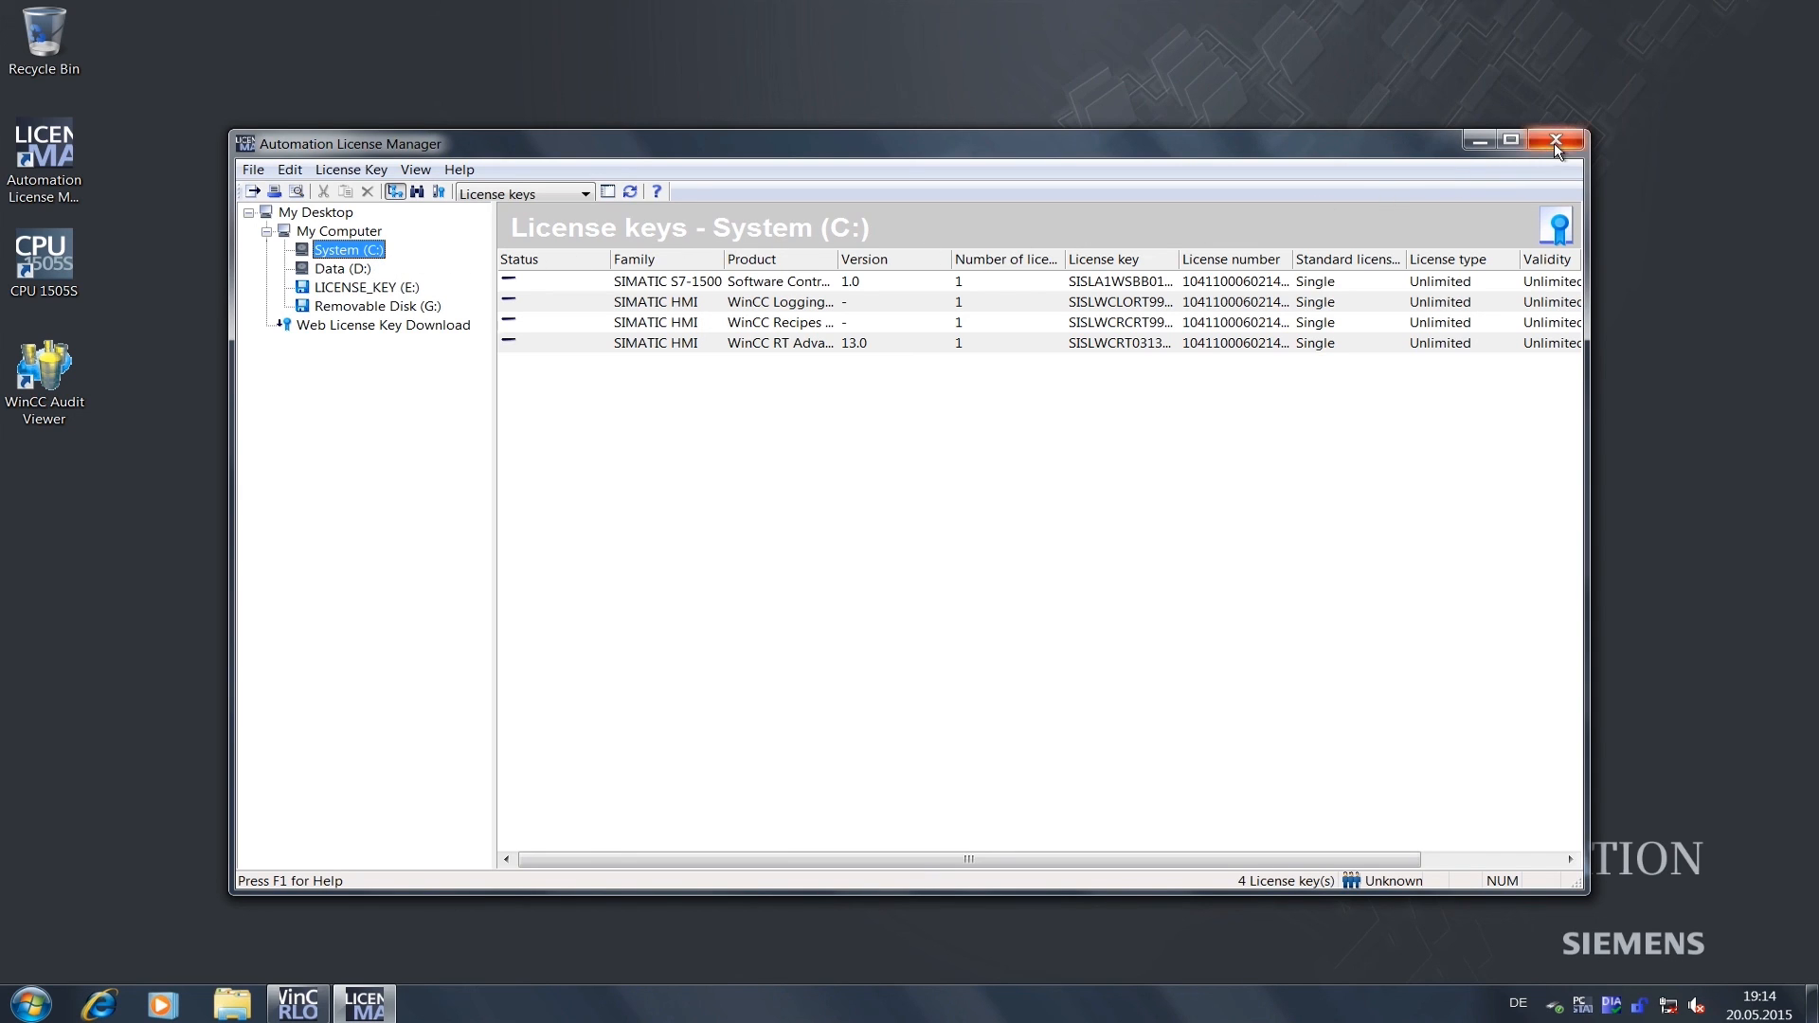
pyautogui.click(1556, 141)
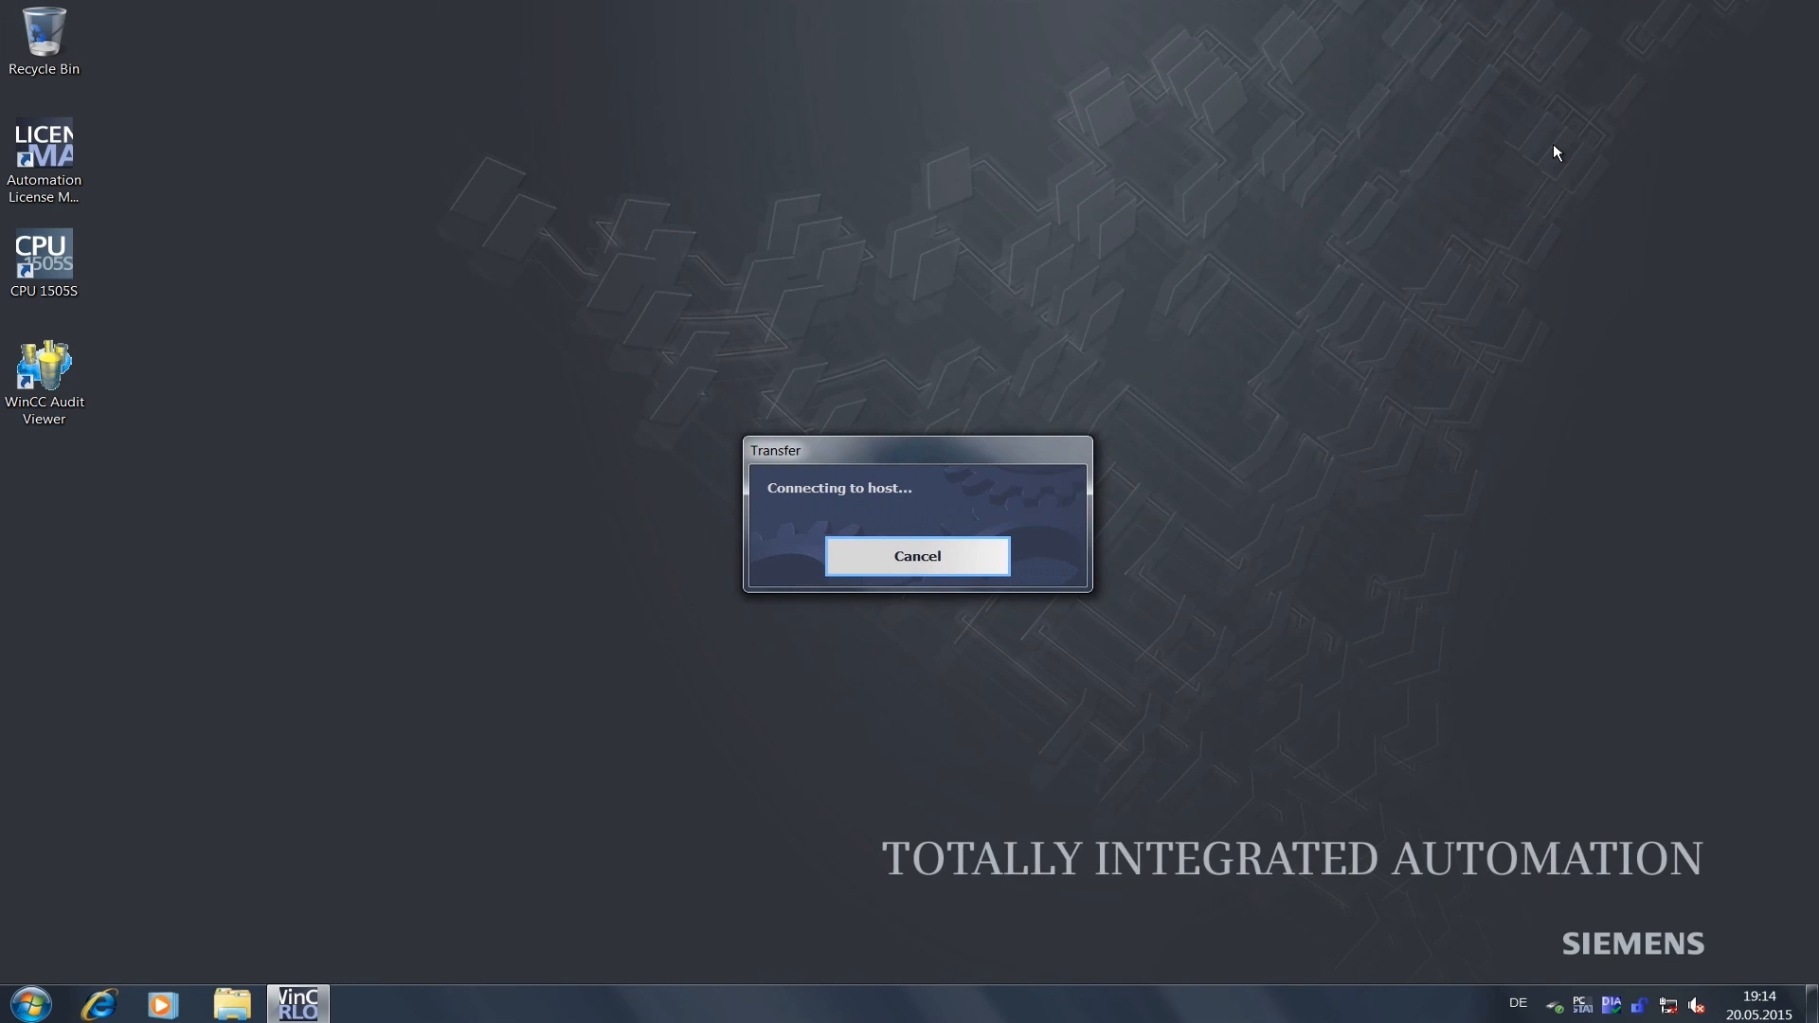